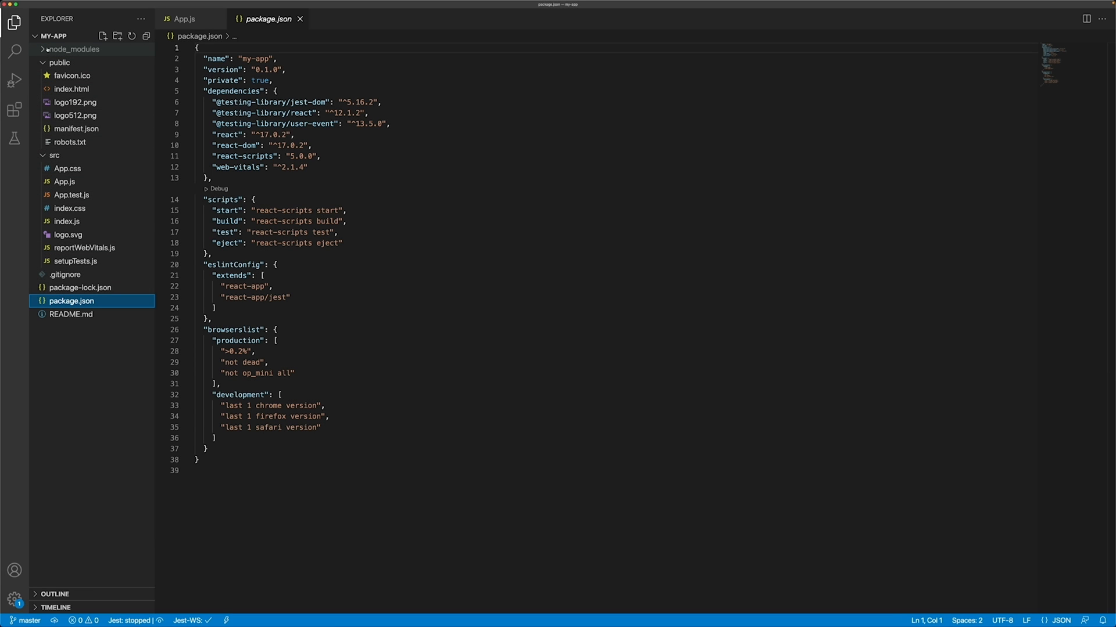
Step: Expand node_modules in the Explorer and scroll through my-app's installed package folders
{"action": "left_click", "coordinate": [72, 49]}
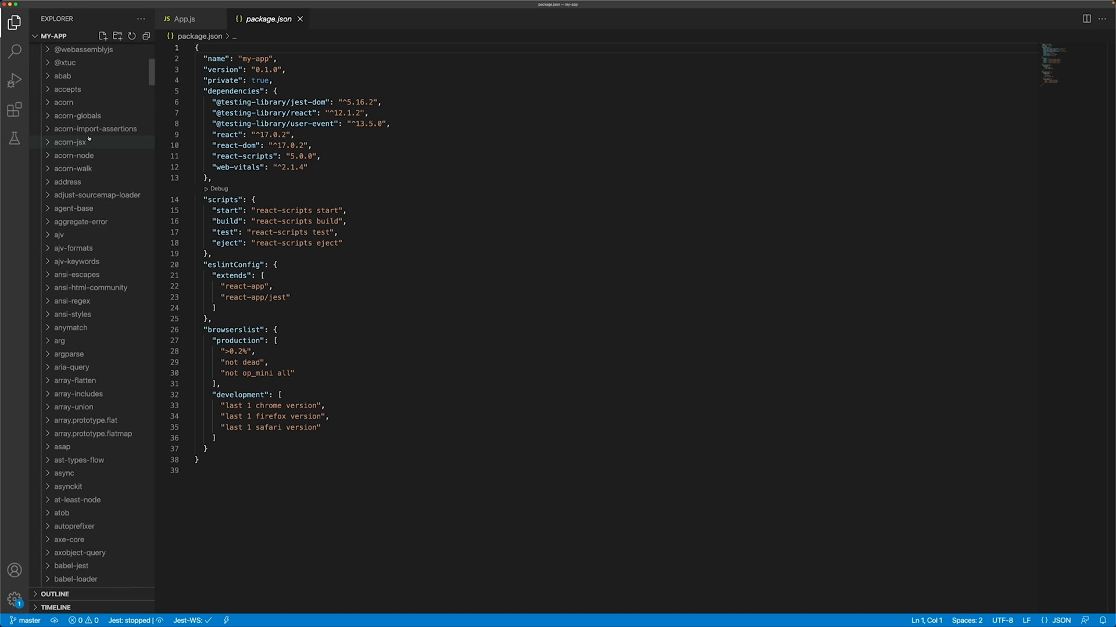
{"action": "scroll", "scroll_direction": "down", "scroll_amount": 3}
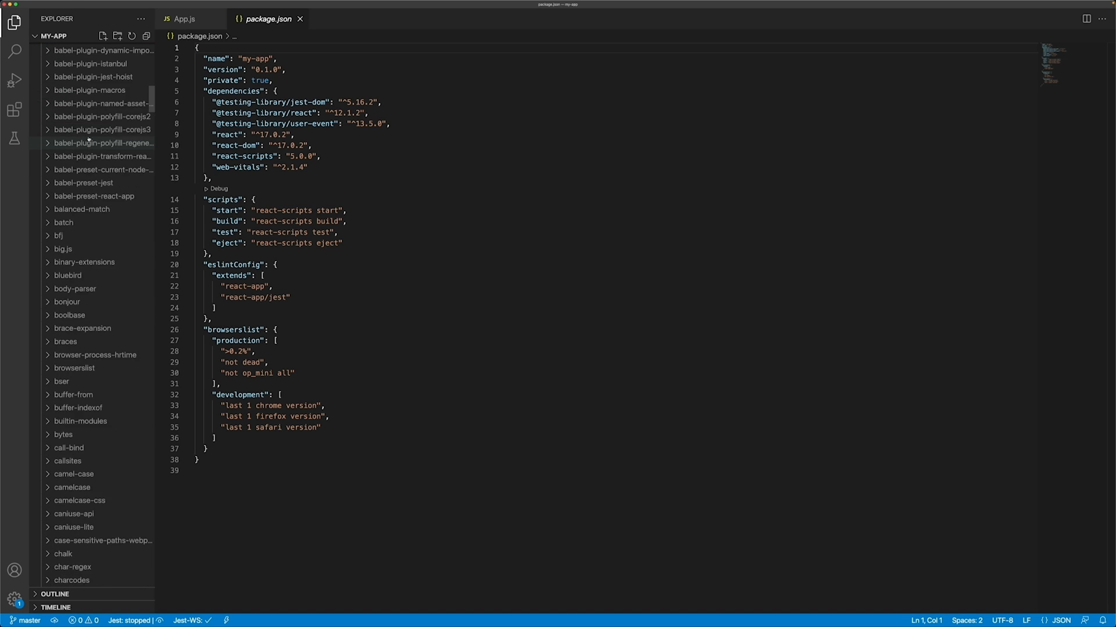
{"action": "scroll", "scroll_direction": "down", "scroll_amount": 3}
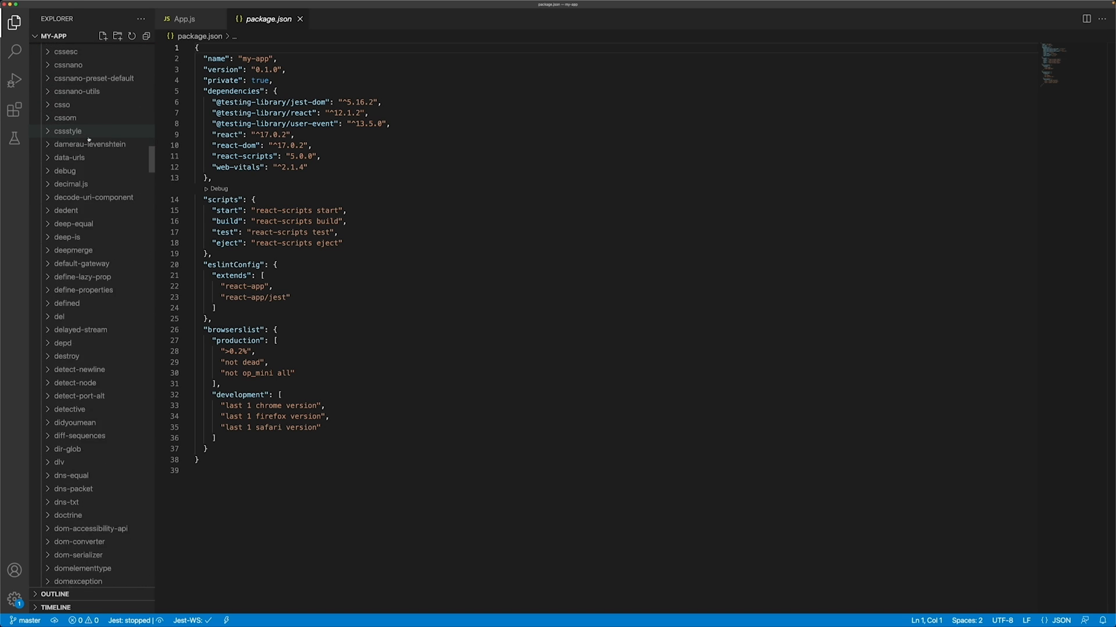
{"action": "scroll", "scroll_direction": "down", "scroll_amount": 3}
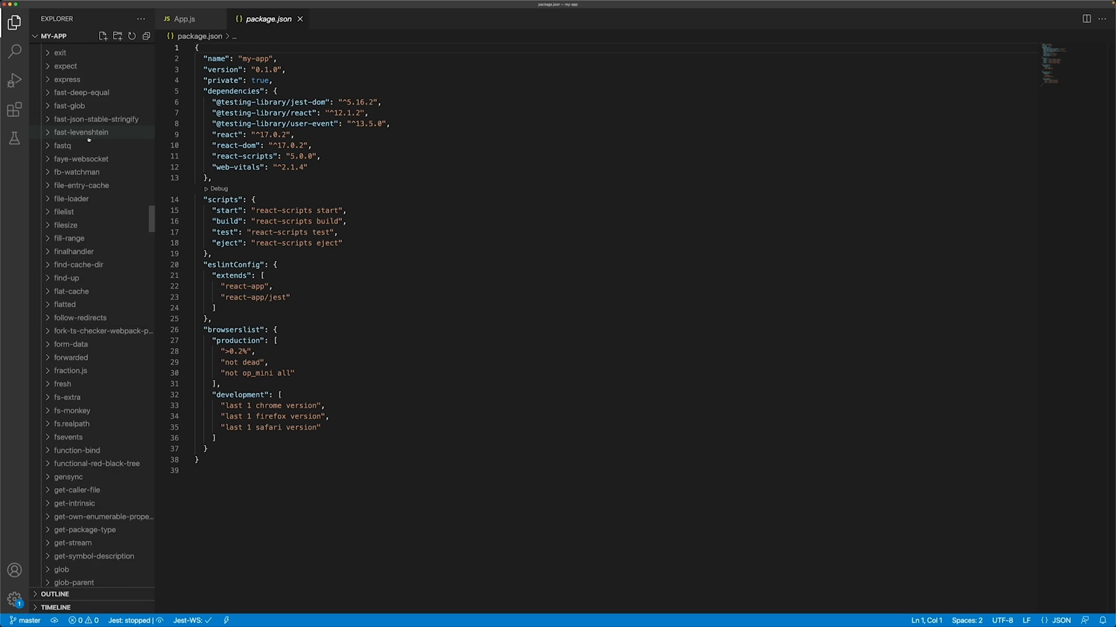
{"action": "scroll", "scroll_direction": "down", "scroll_amount": 3}
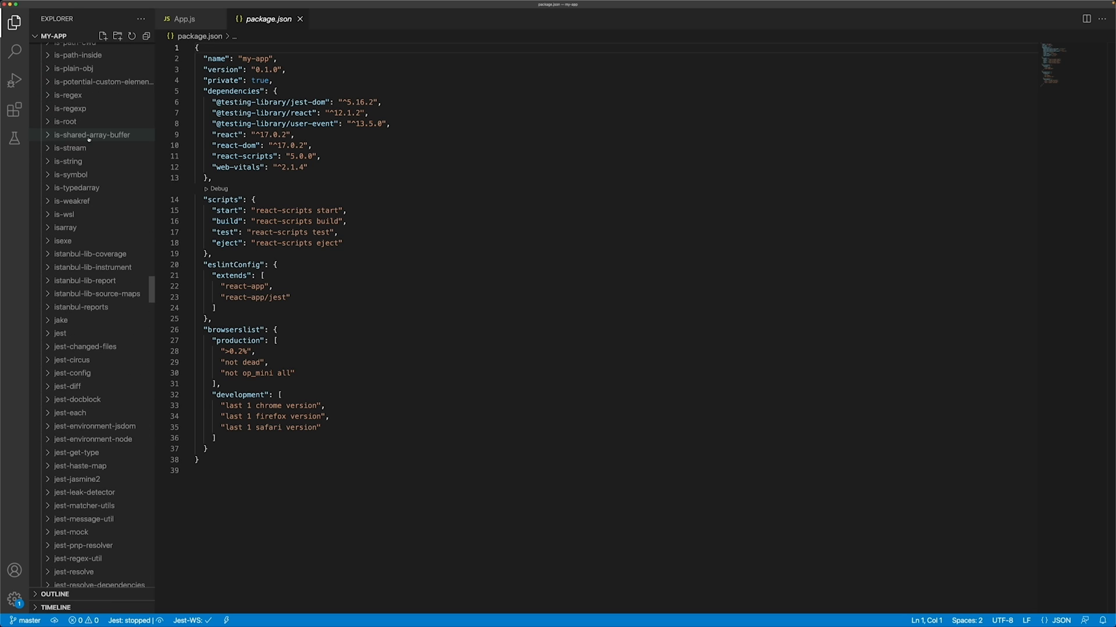
{"action": "scroll", "scroll_direction": "down", "scroll_amount": 3}
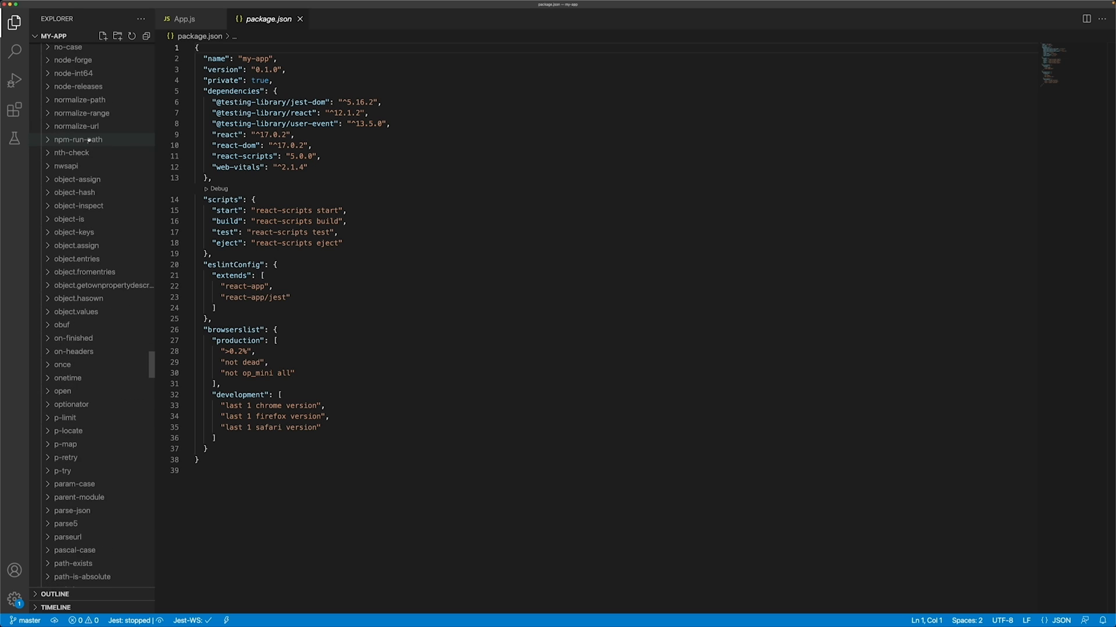
{"action": "scroll", "scroll_direction": "down", "scroll_amount": 3}
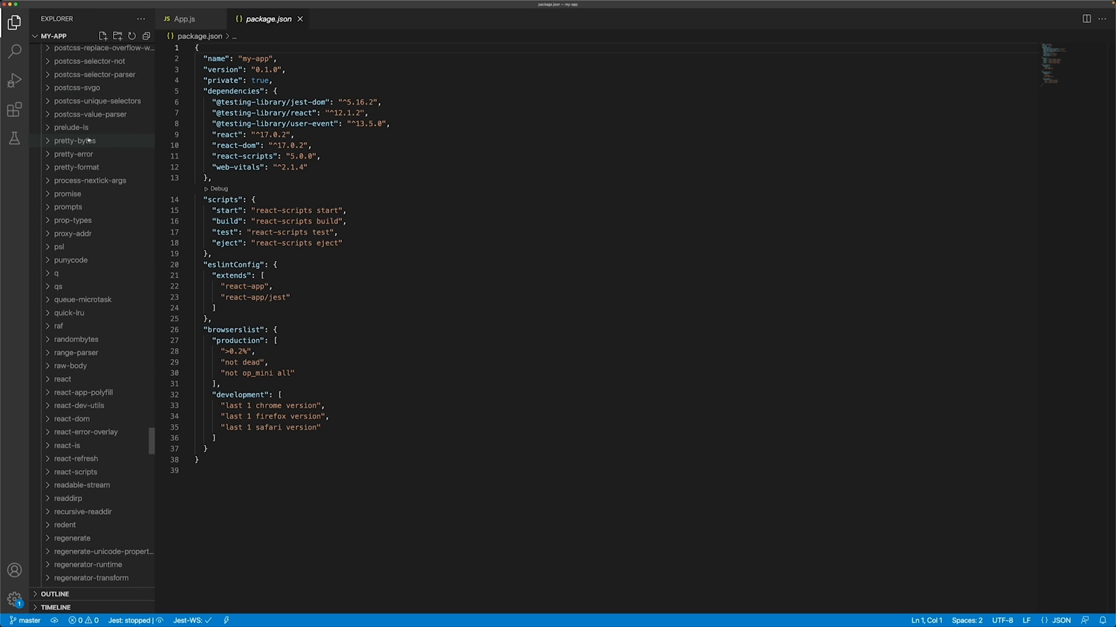
{"action": "scroll", "scroll_direction": "down", "scroll_amount": 3}
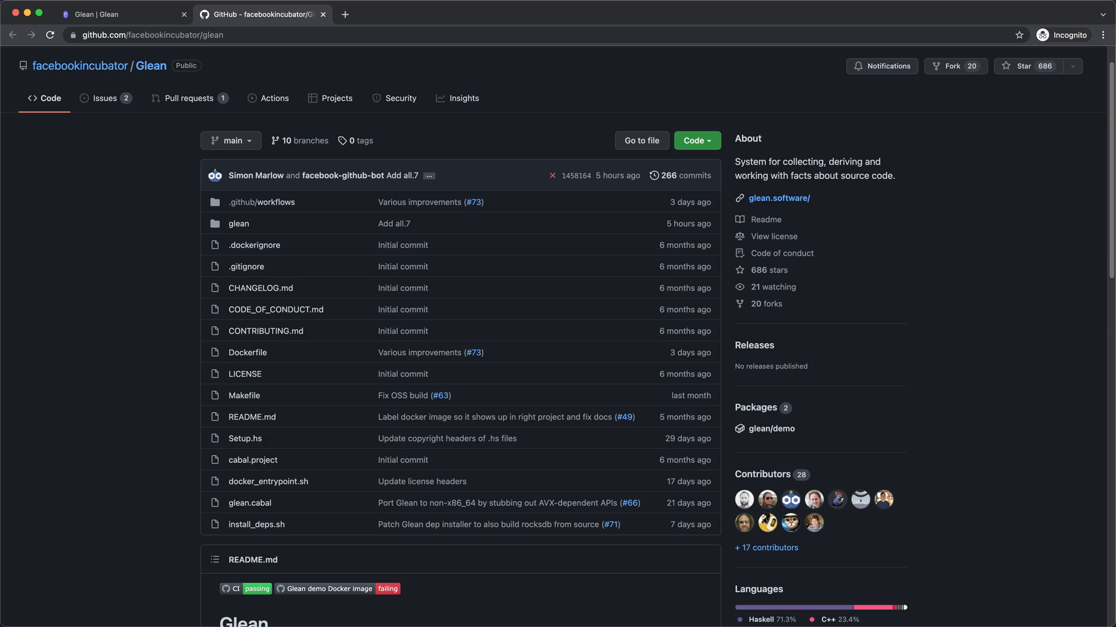
Step: Switch to the browser tab showing github.com/facebookincubator/glean
{"action": "left_click", "coordinate": [121, 14]}
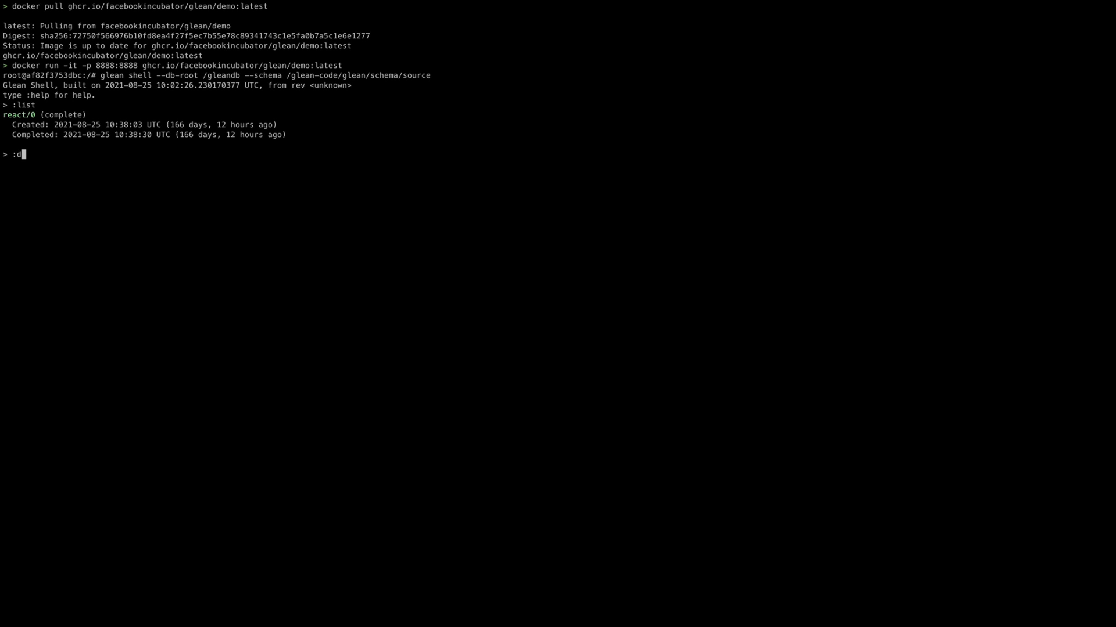
Step: Select the react database in the Glean shell with :db react
{"action": "type", "text": "b react"}
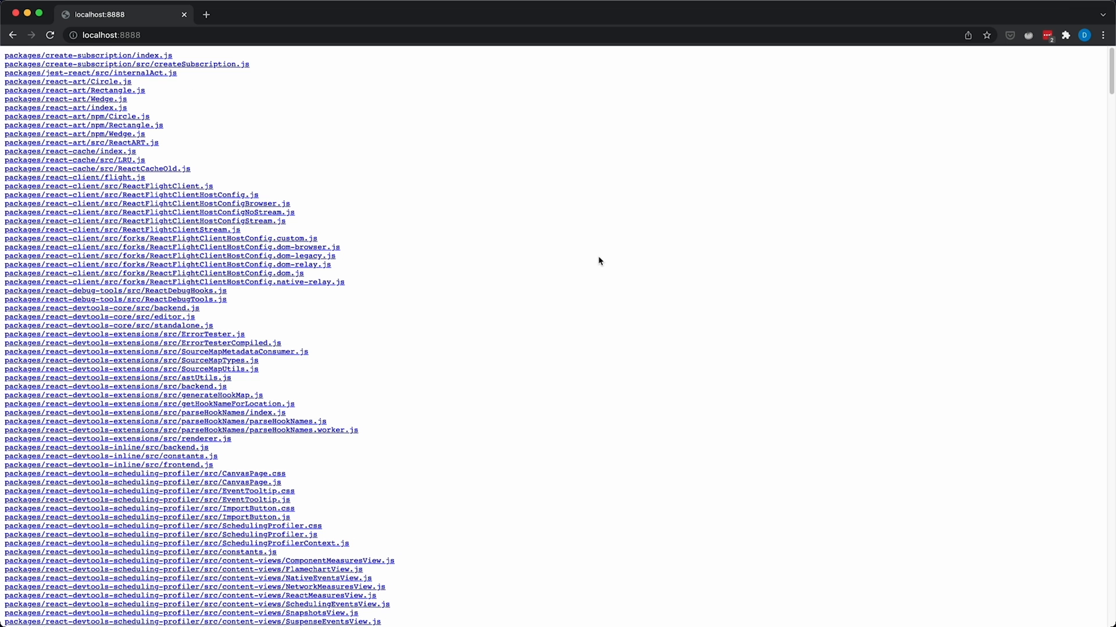
{"action": "mouse_move", "coordinate": [555, 249]}
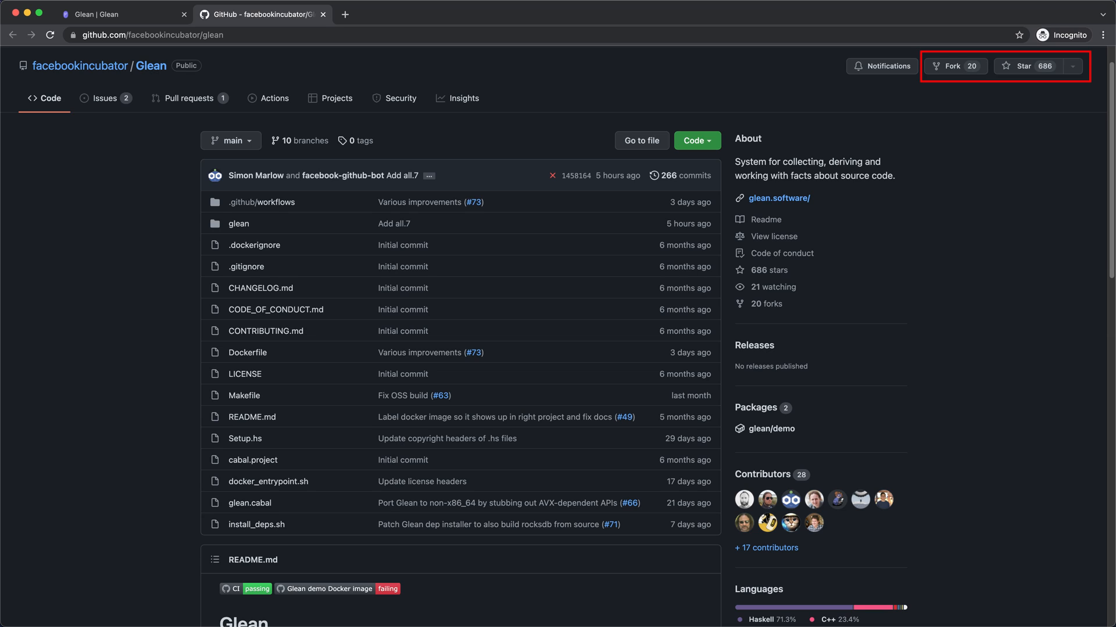
Step: Switch back to the facebookincubator/glean GitHub repository tab
{"action": "left_click", "coordinate": [121, 14]}
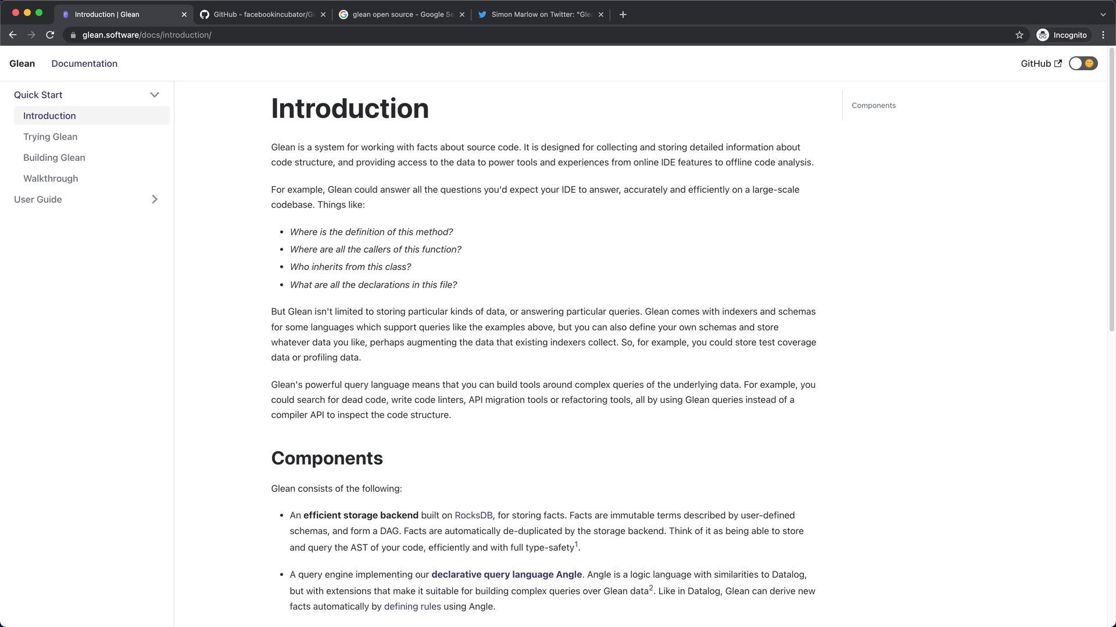
Step: Navigate the Quick Start sidebar through Trying Glean to Building Glean from Source
{"action": "left_click", "coordinate": [50, 137]}
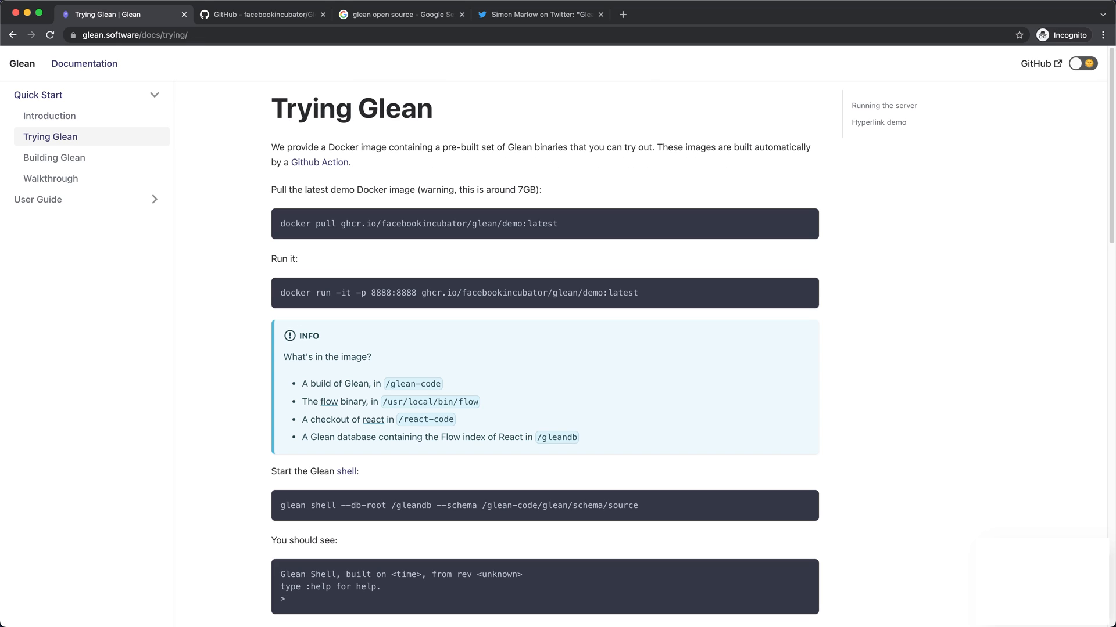
{"action": "left_click", "coordinate": [55, 157]}
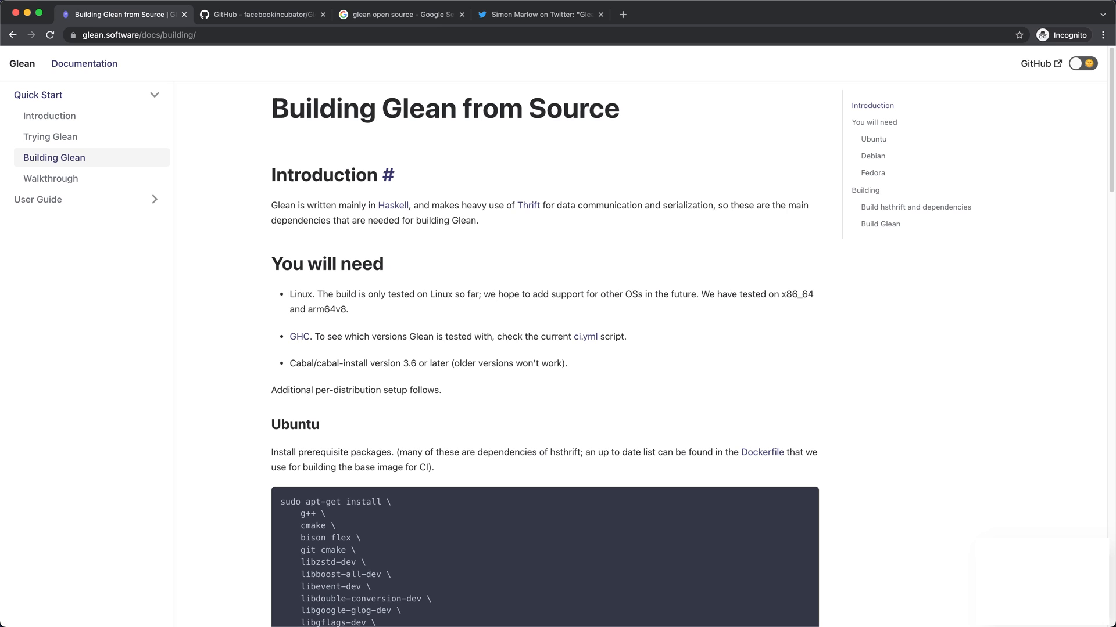